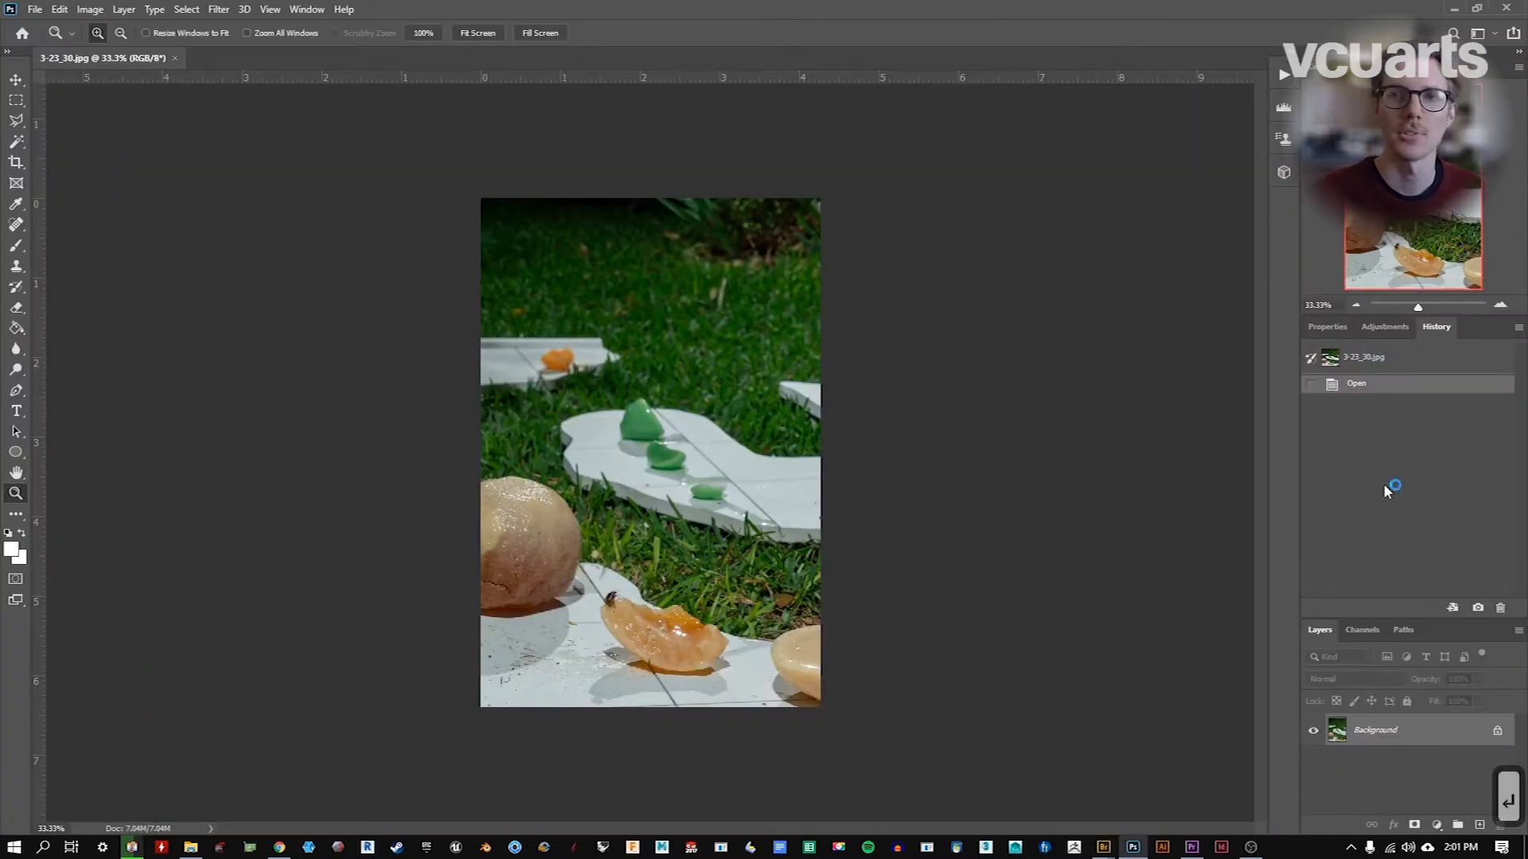
Step: Create a new action set and start recording the Resize1080_Sharpen action
{"action": "left_click", "coordinate": [305, 9]}
{"action": "type", "text": "10"}
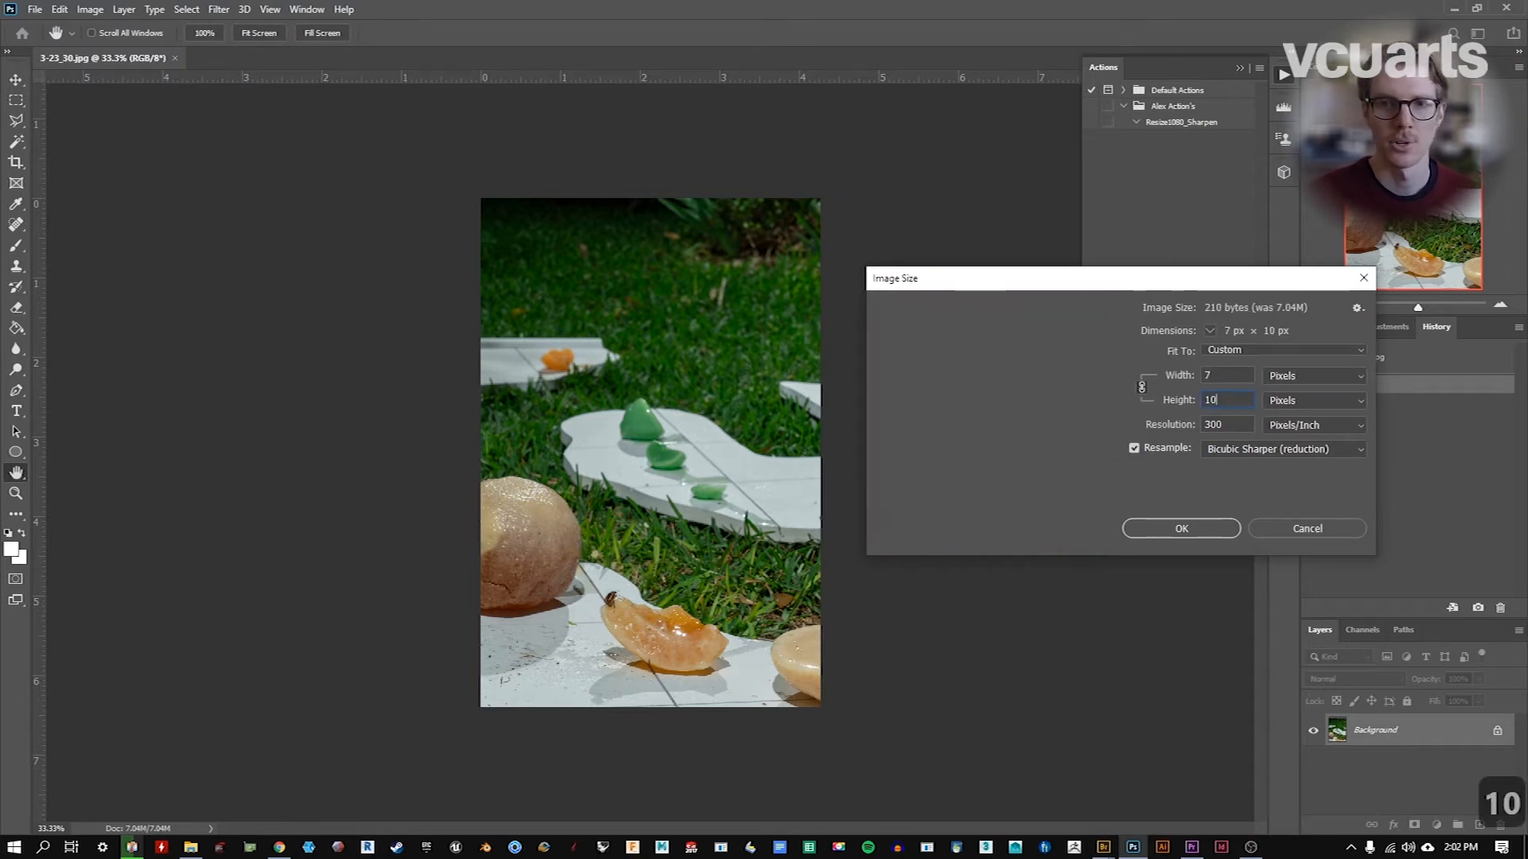
Step: Confirm the new pixel dimensions in Image Size with Bicubic Sharper resampling
{"action": "left_click", "coordinate": [1180, 528]}
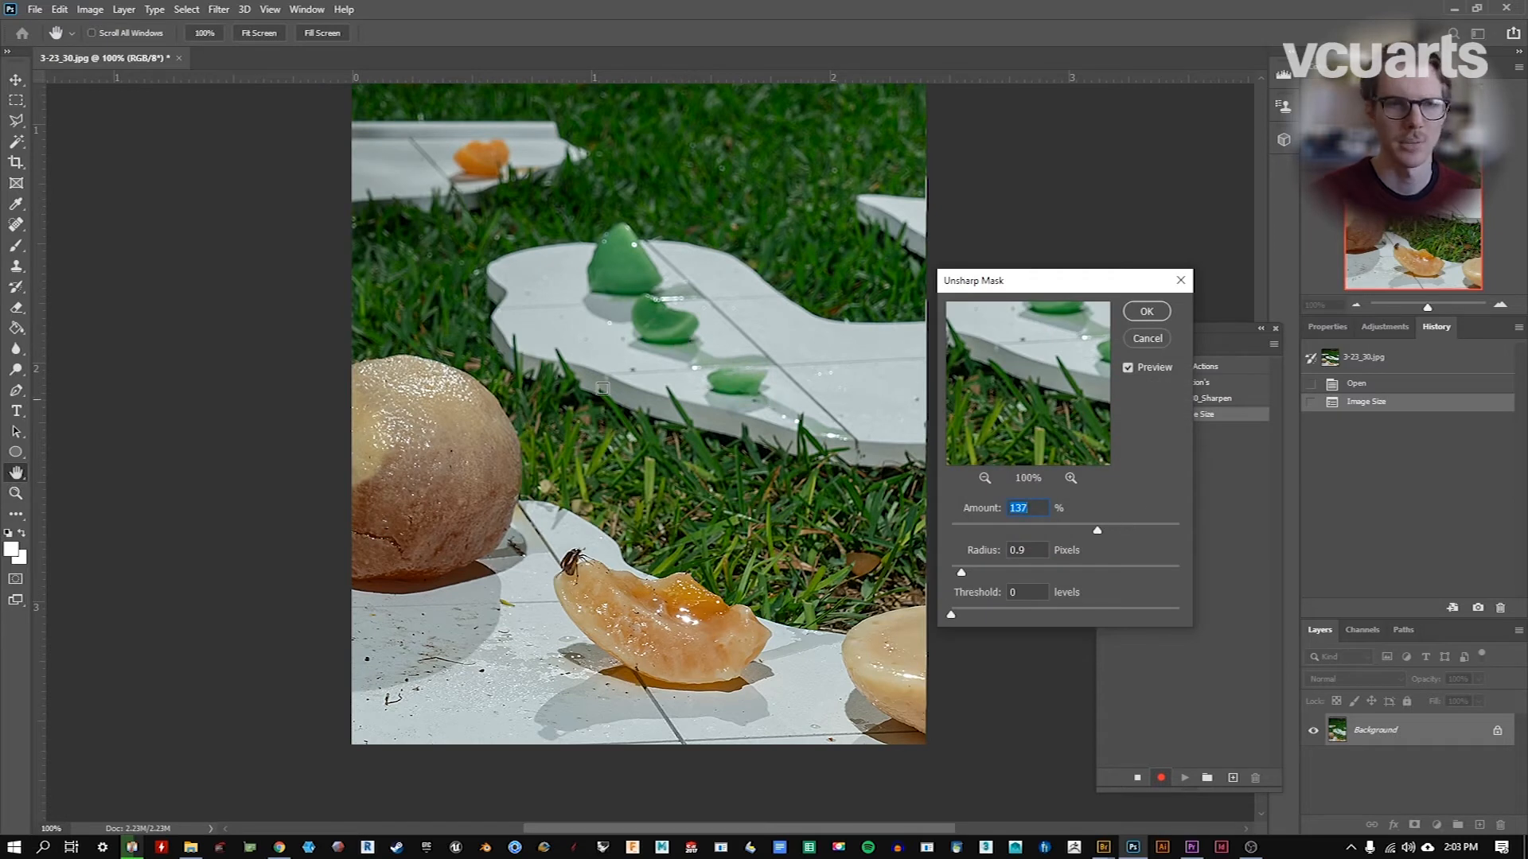
Step: Apply Unsharp Mask at about 137% amount, 0.9 radius, threshold 0, and stop recording
{"action": "left_click", "coordinate": [1145, 311]}
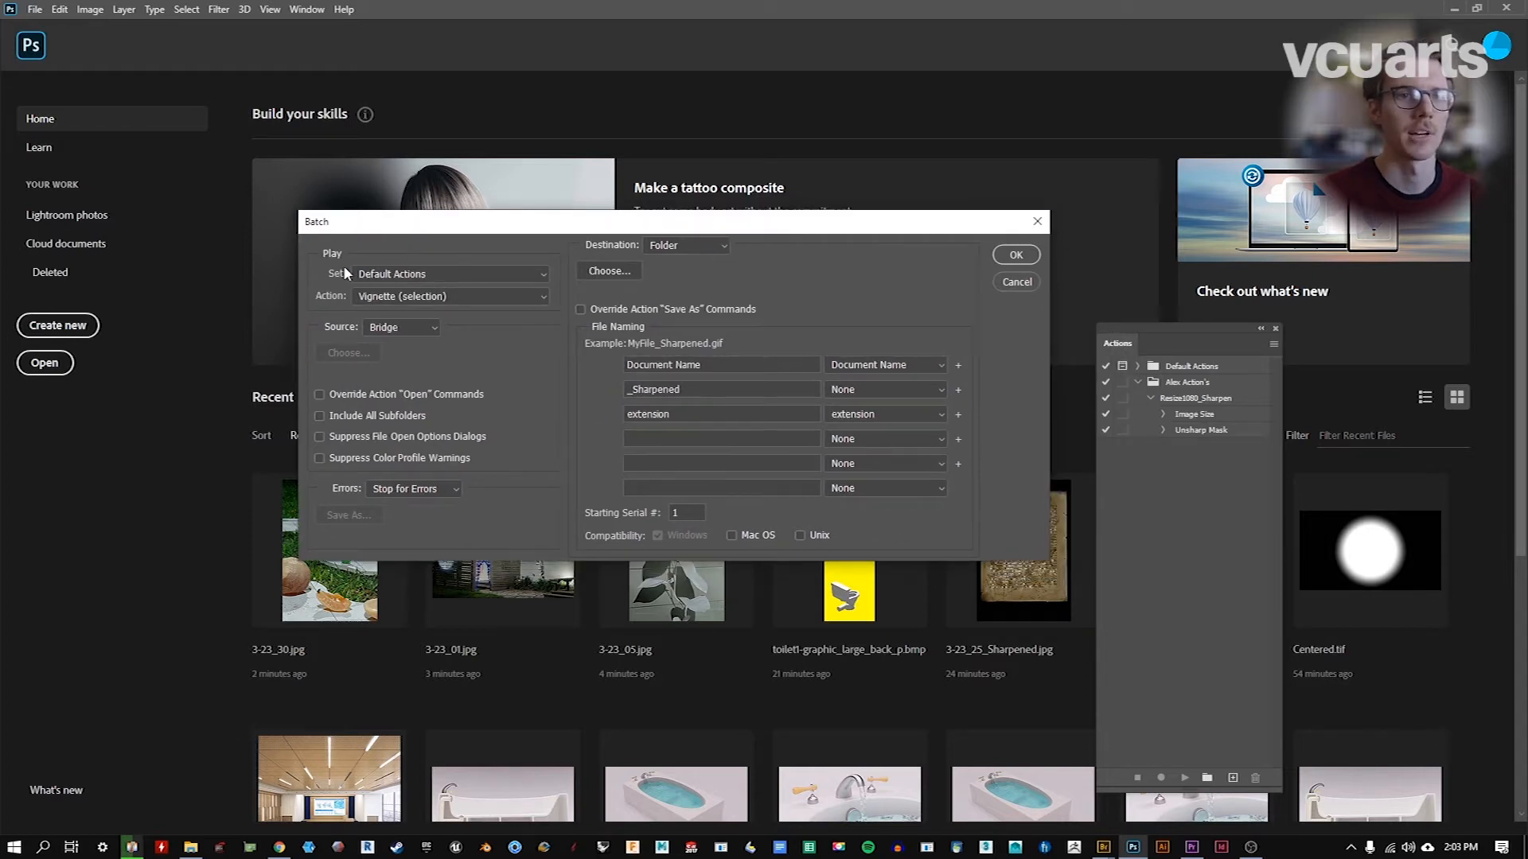
Step: Batch Resize1080_Sharpen from Alex Action's on Bridge images, saving and closing each
{"action": "left_click", "coordinate": [448, 273]}
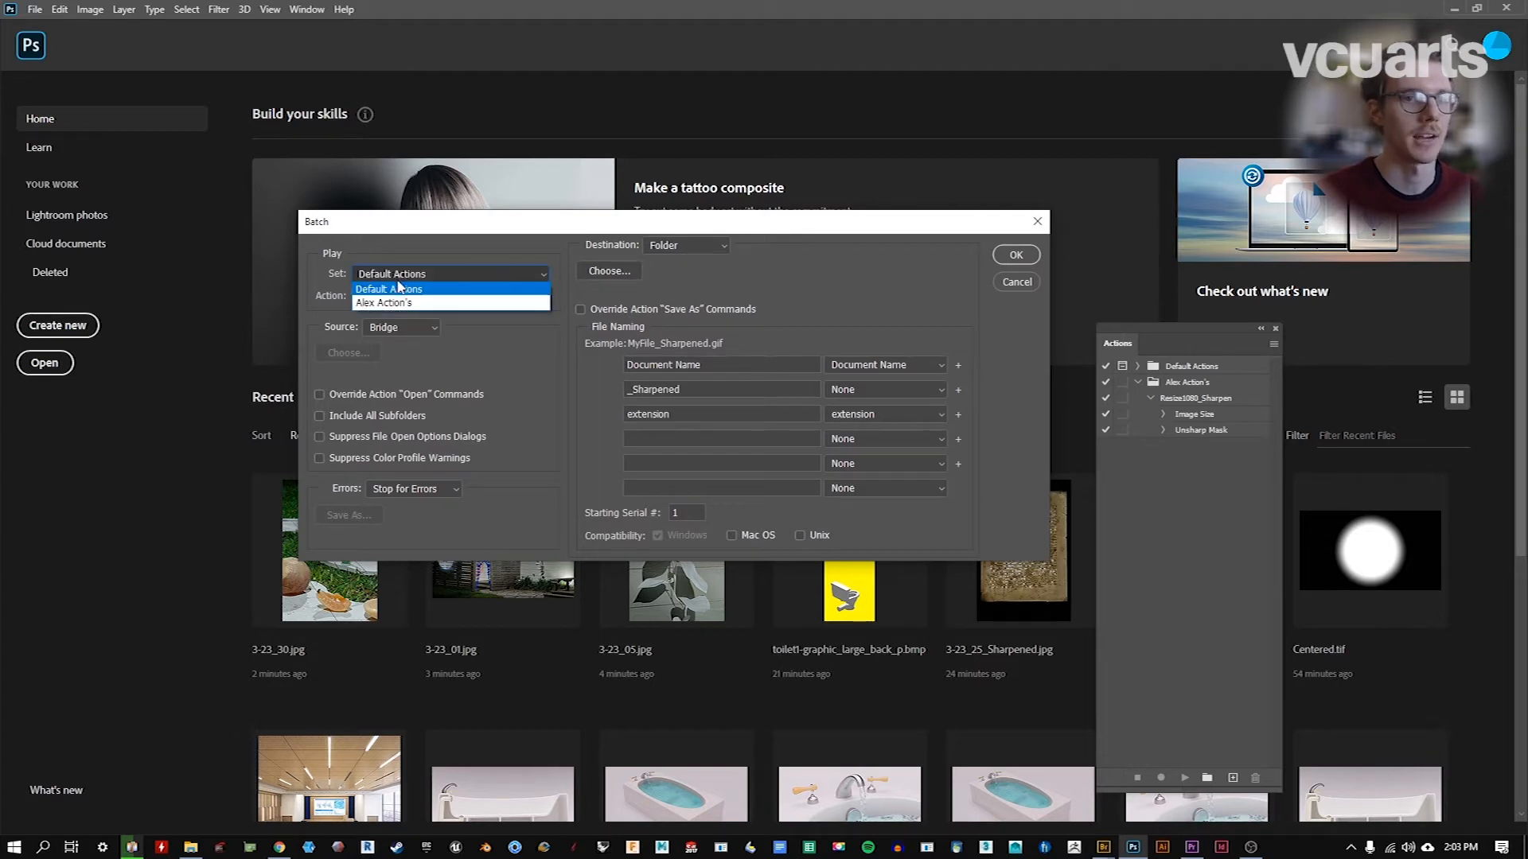
{"action": "left_click", "coordinate": [383, 303]}
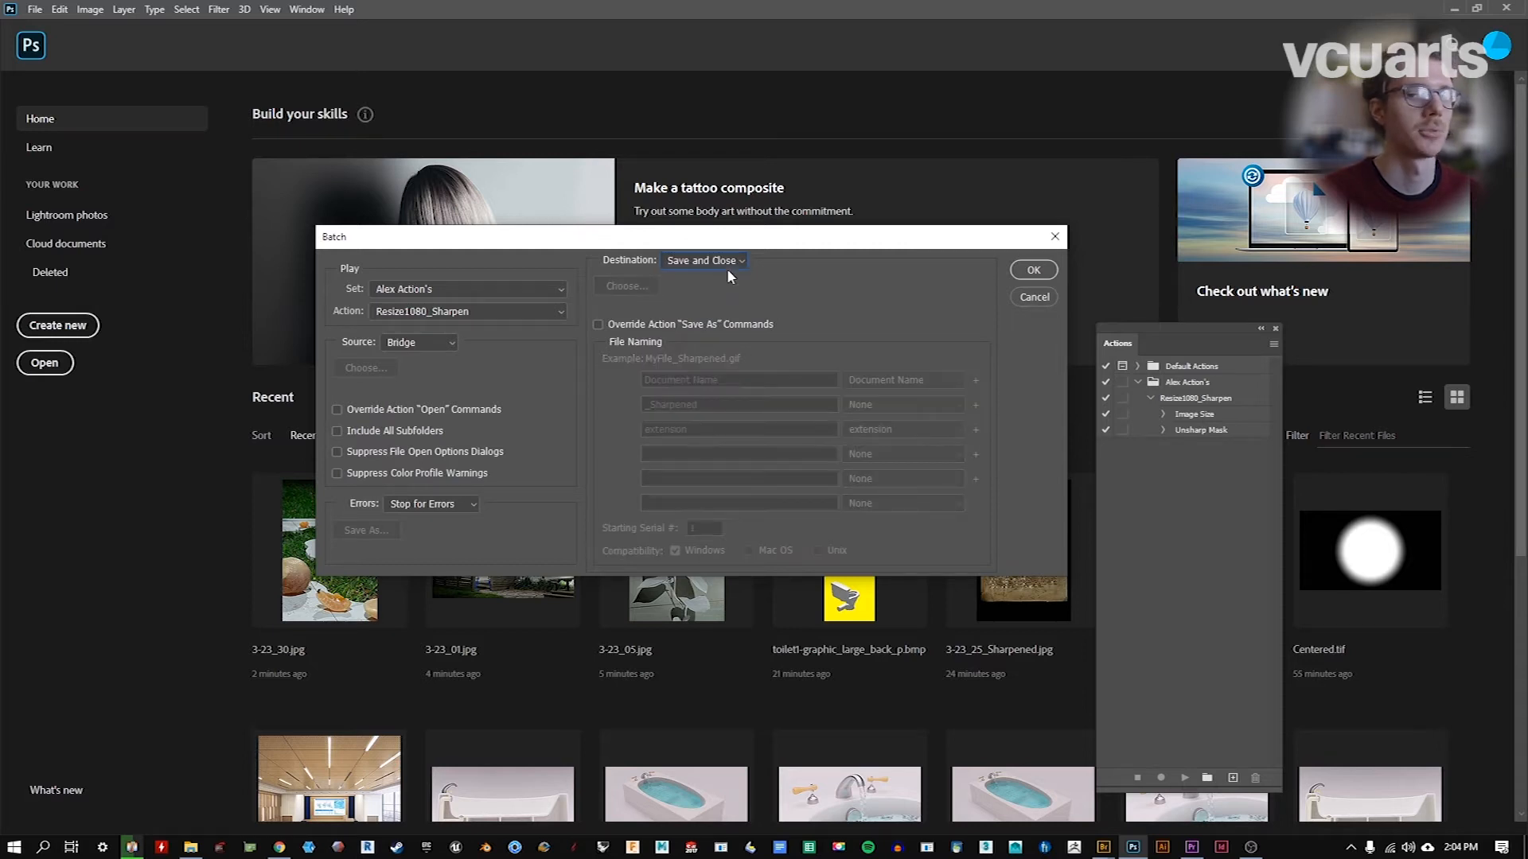
{"action": "left_click", "coordinate": [703, 260]}
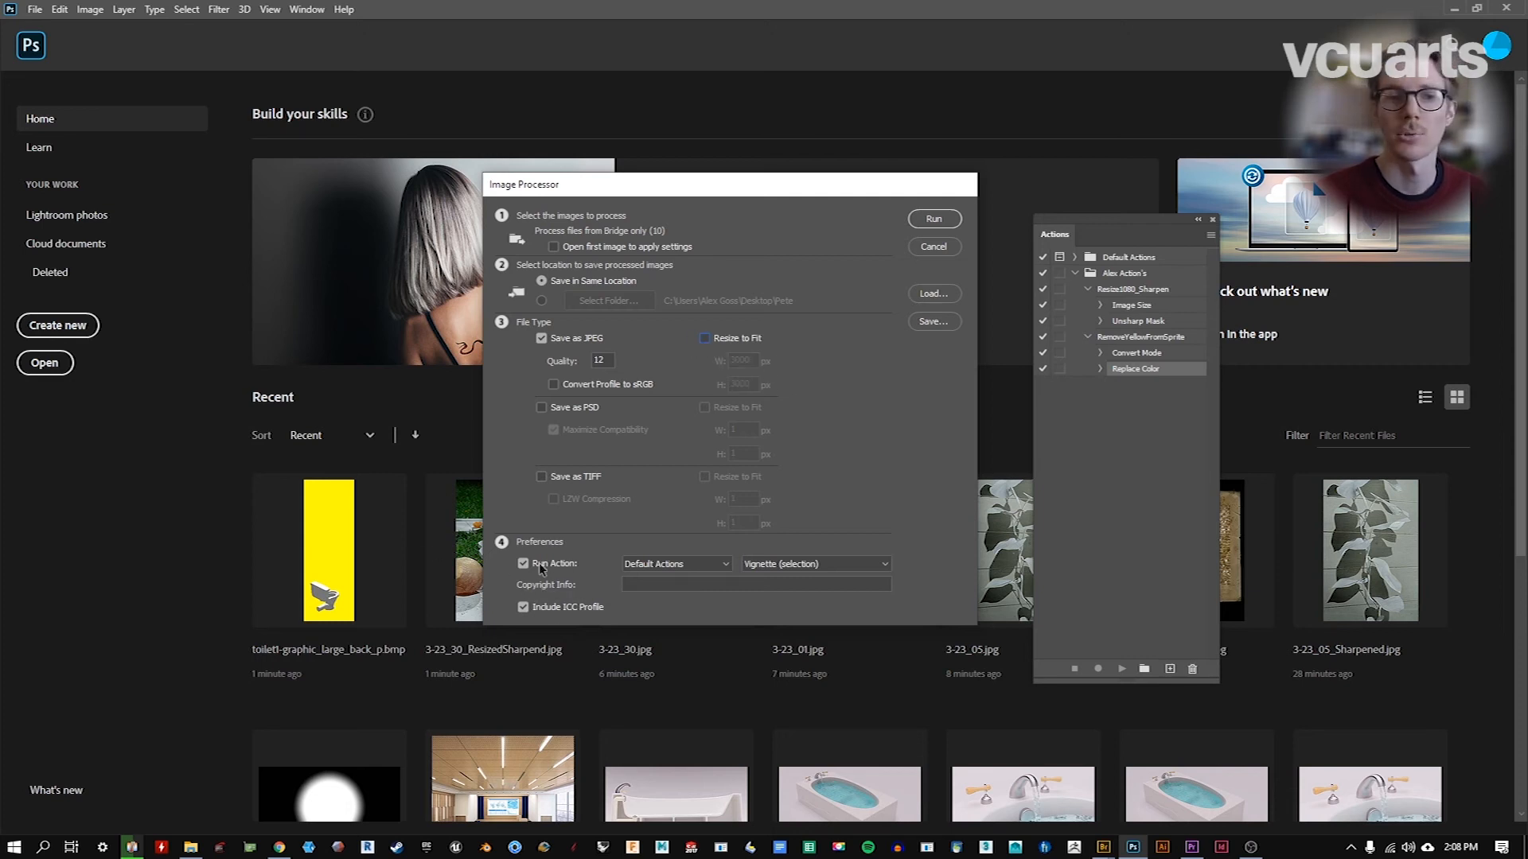
Step: Run Image Processor on the 10 Bridge sprites as quality-12 JPEGs in the same location
{"action": "left_click", "coordinate": [933, 218]}
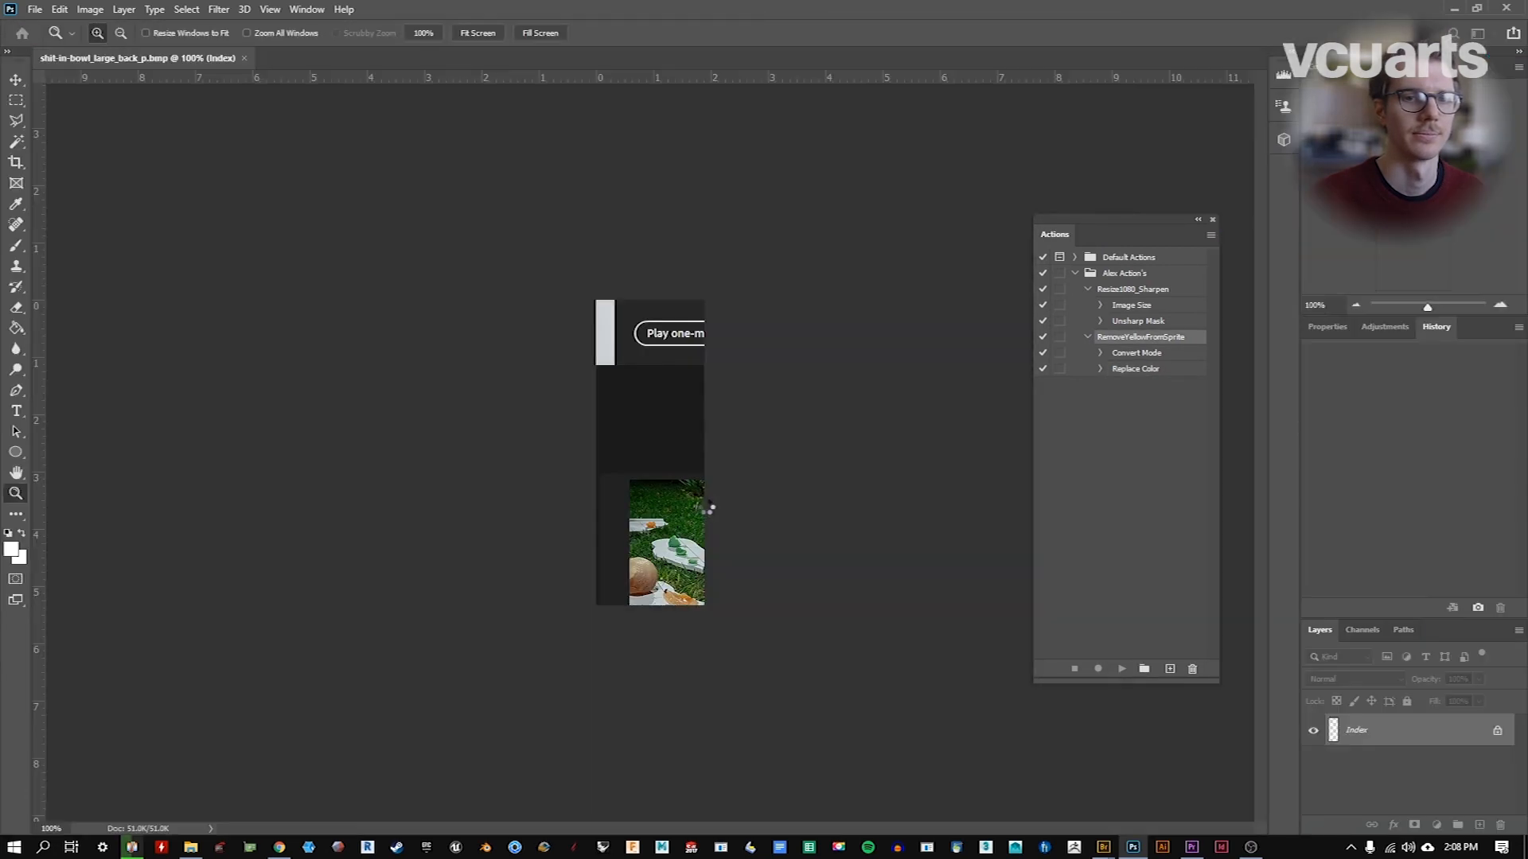
{"action": "key", "text": "alt+tab"}
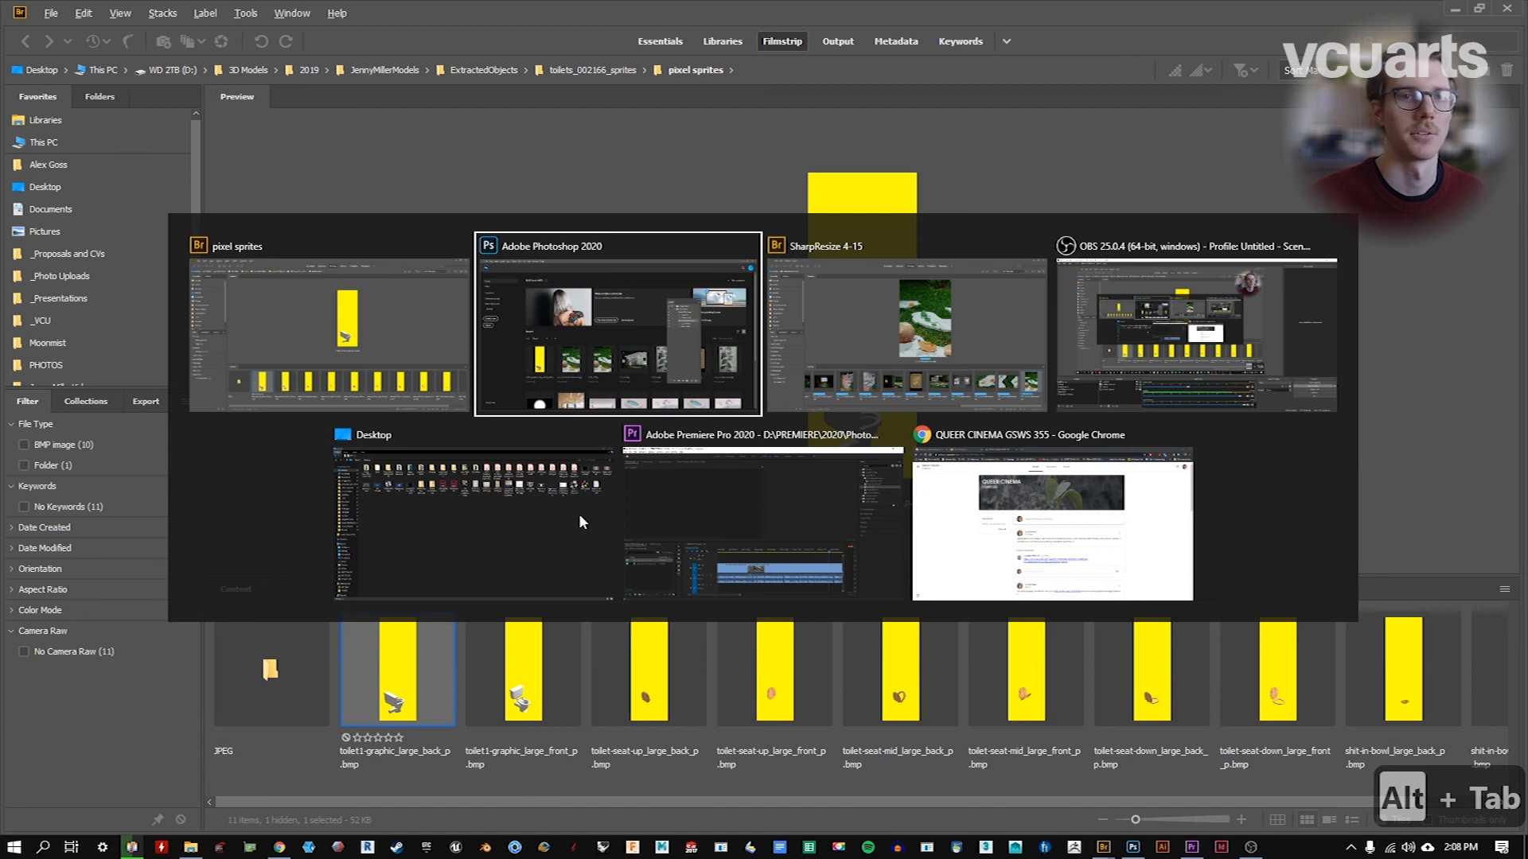